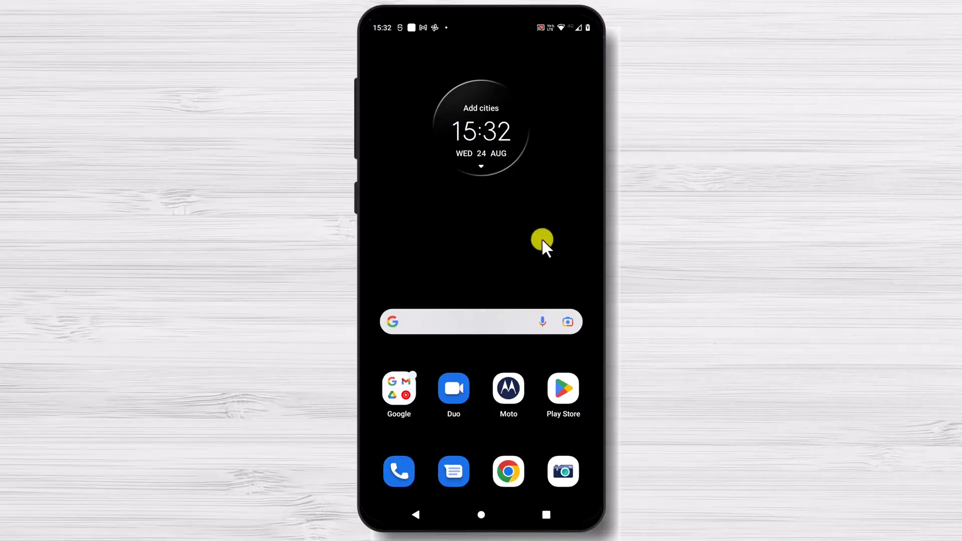
{"action": "mouse_move", "coordinate": [414, 515]}
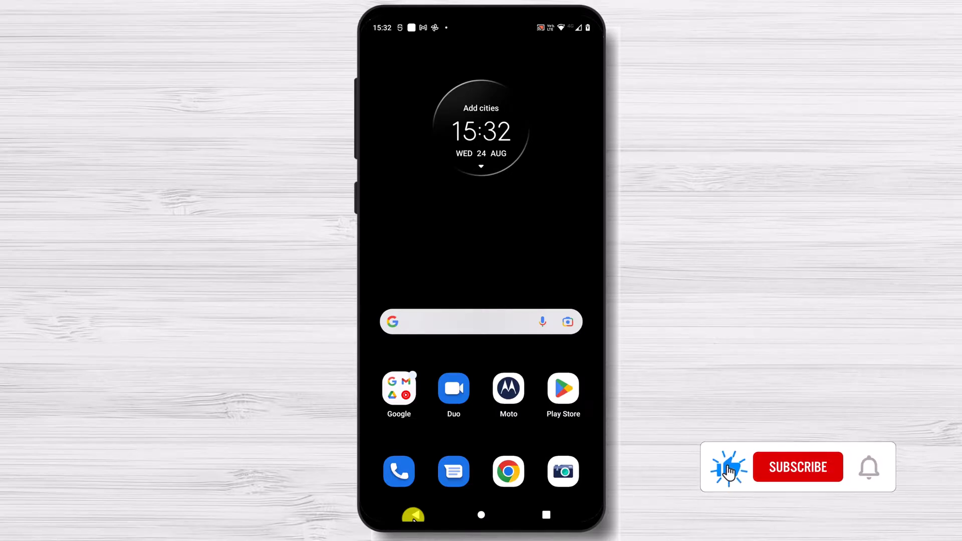
Open the app drawer and scroll down to show apps through Settings, Sheets and Shopee.
{"action": "left_click", "coordinate": [798, 467]}
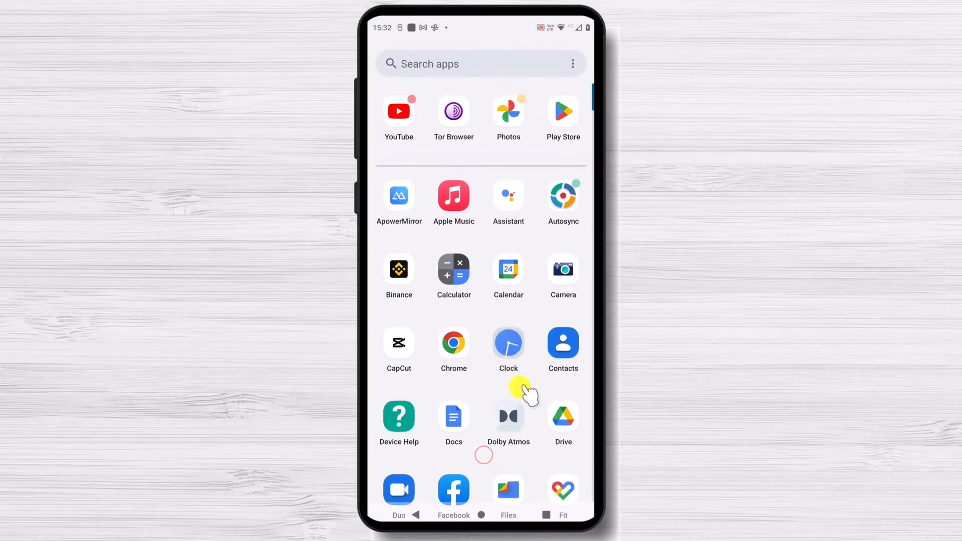
{"action": "scroll", "scroll_direction": "down", "scroll_amount": 3}
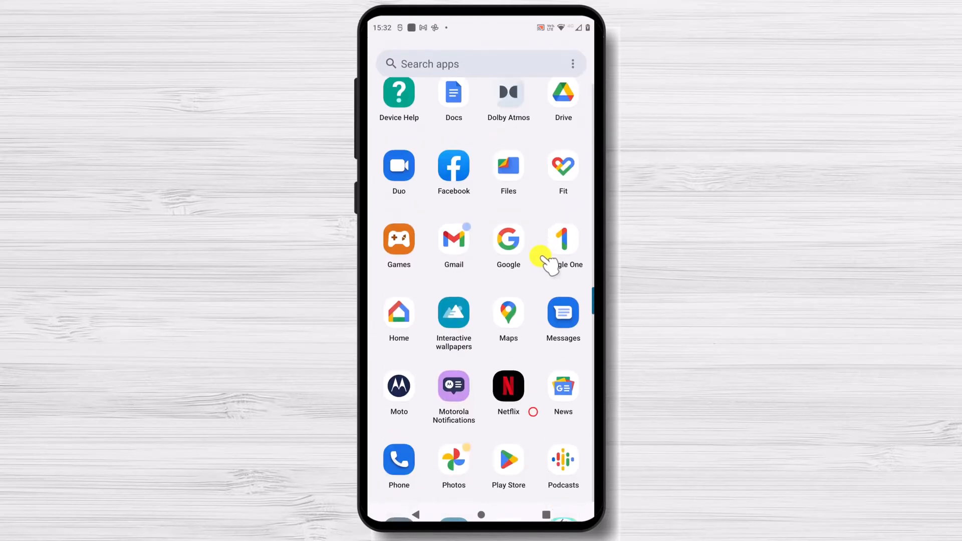
{"action": "scroll", "scroll_direction": "down", "scroll_amount": 3}
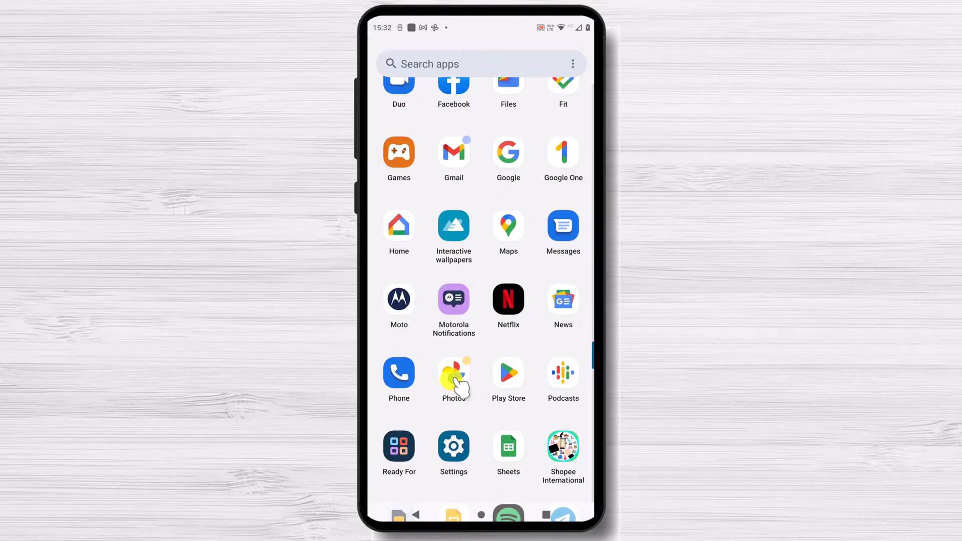
Launch Photos and play the apartment block and grassy field video.
{"action": "left_click", "coordinate": [453, 374]}
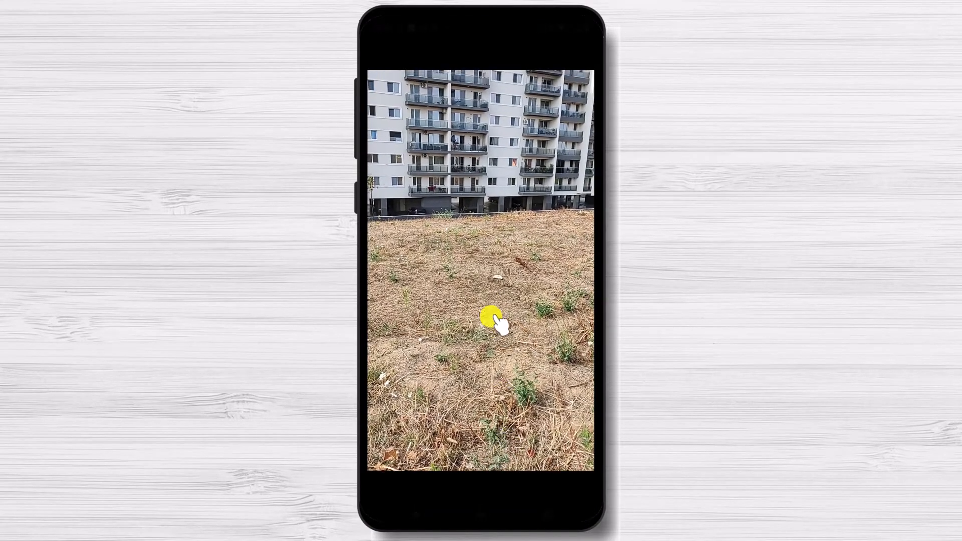
{"action": "left_click", "coordinate": [497, 323]}
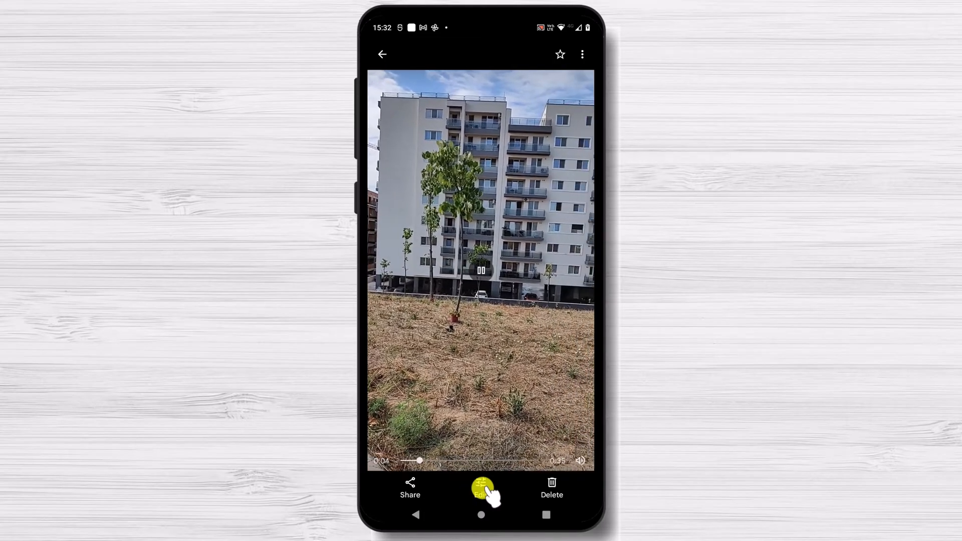
Open the apartment block clip in the video editor on the Crop tab.
{"action": "left_click", "coordinate": [481, 488]}
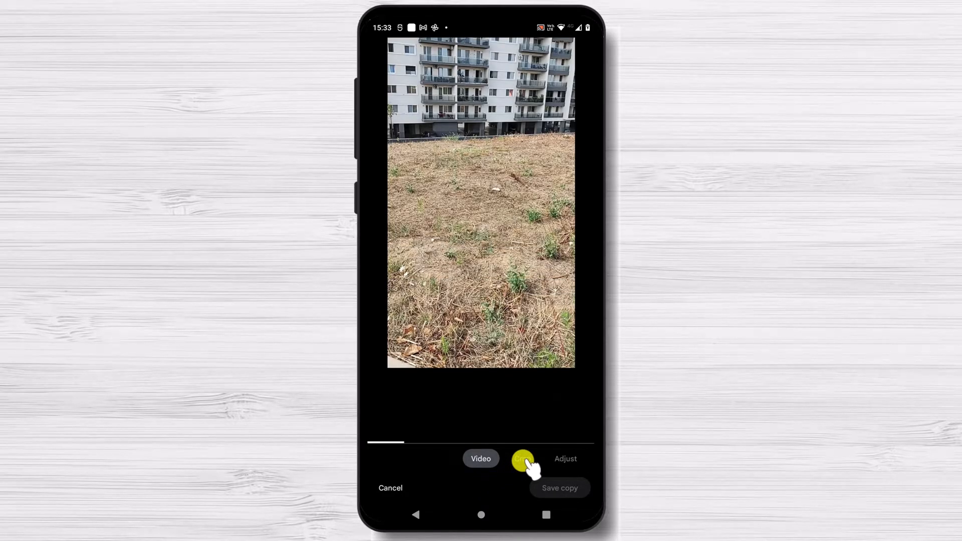
{"action": "left_click", "coordinate": [523, 459]}
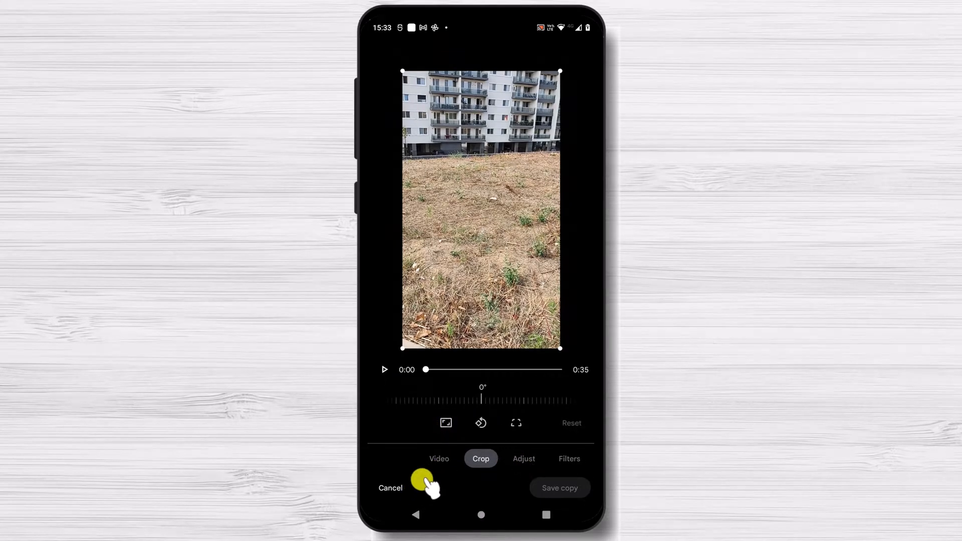
{"action": "left_click", "coordinate": [446, 423]}
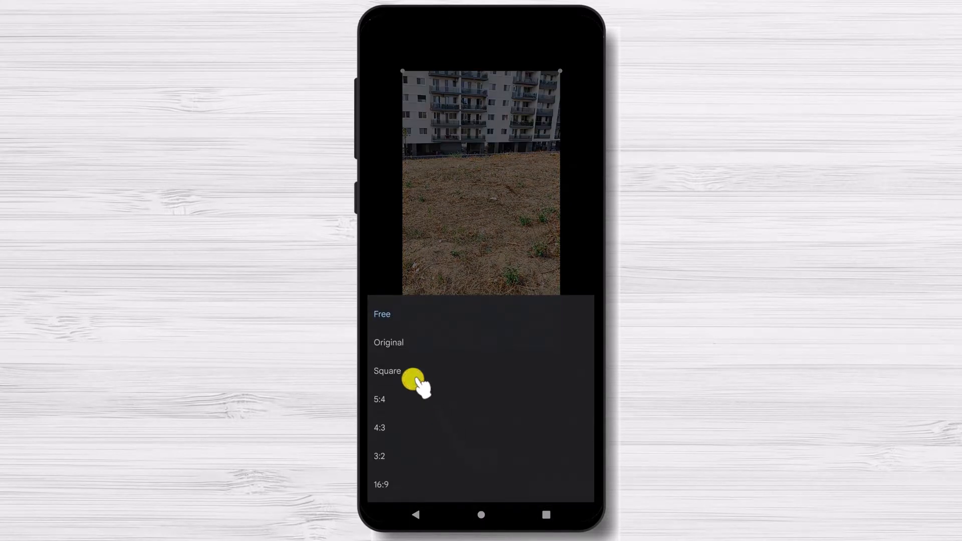
{"action": "left_click", "coordinate": [387, 371]}
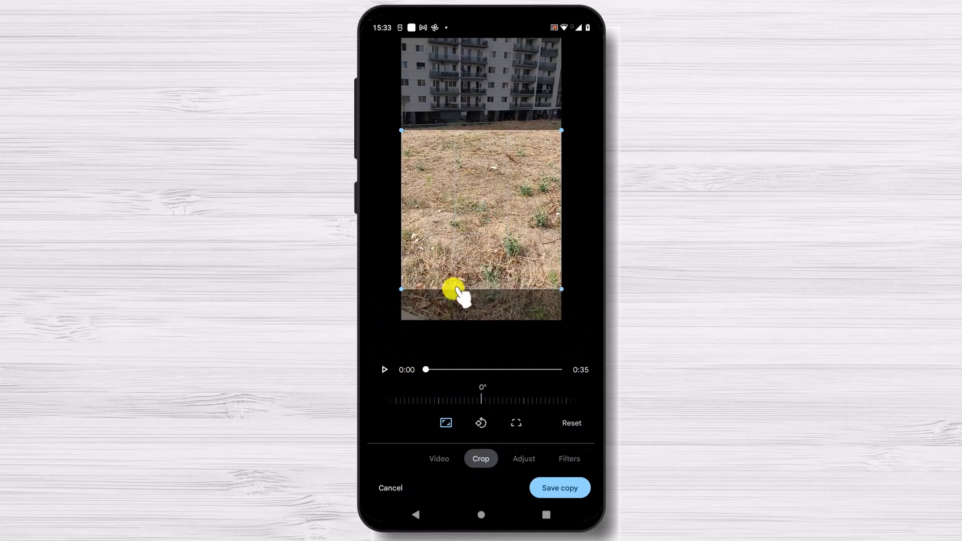
{"action": "left_click", "coordinate": [445, 423]}
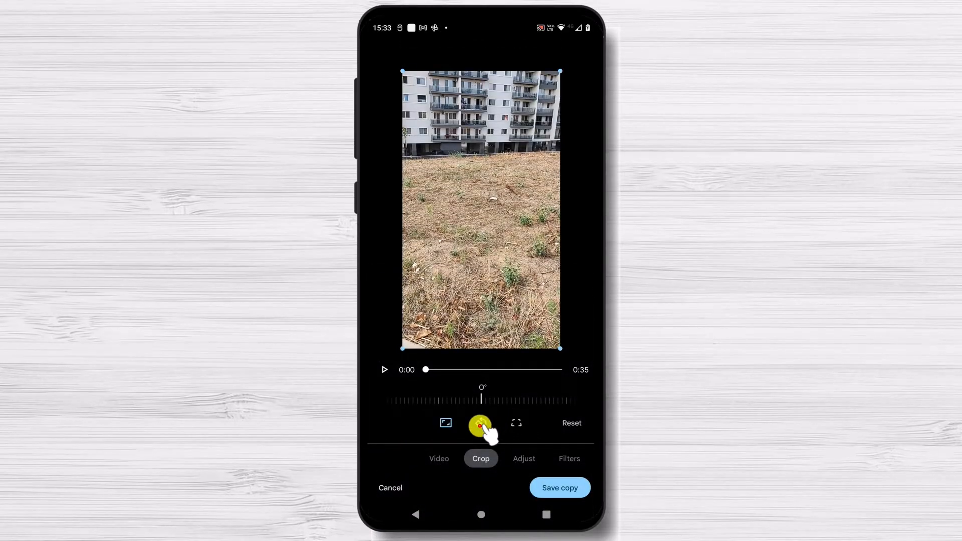
Rotate the clip a quarter turn and set its tilt angle to 22°.
{"action": "left_click", "coordinate": [481, 423]}
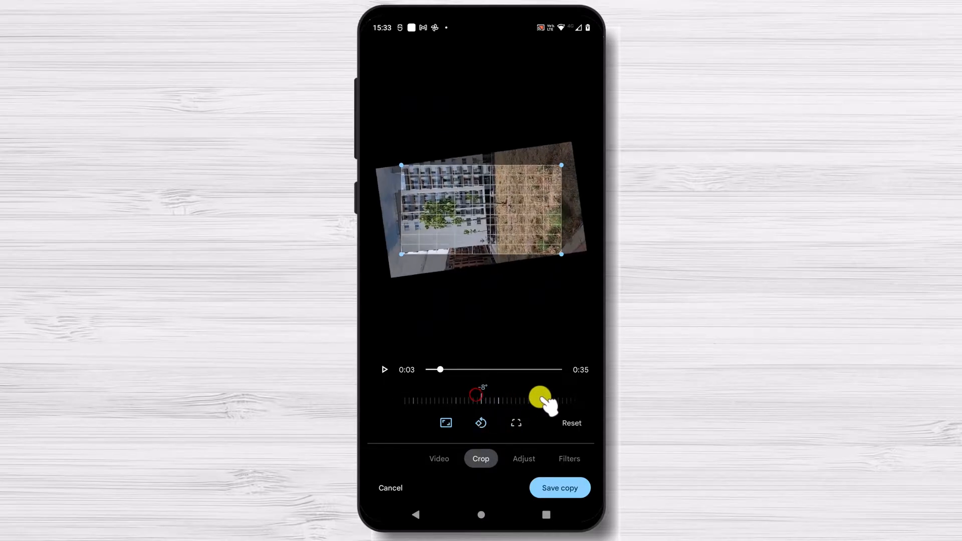
{"action": "left_click_drag", "start_coordinate": [540, 399], "coordinate": [512, 399]}
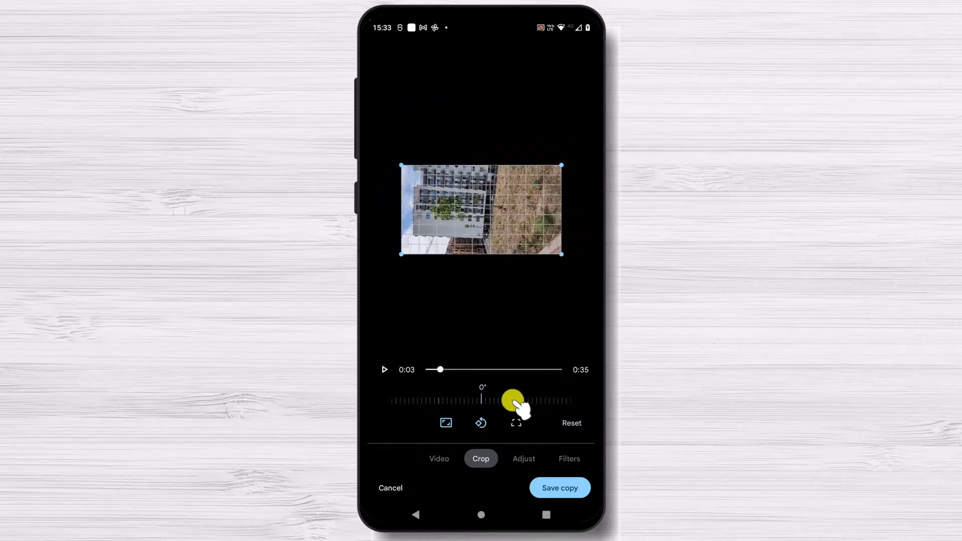
{"action": "left_click_drag", "start_coordinate": [512, 399], "coordinate": [368, 399]}
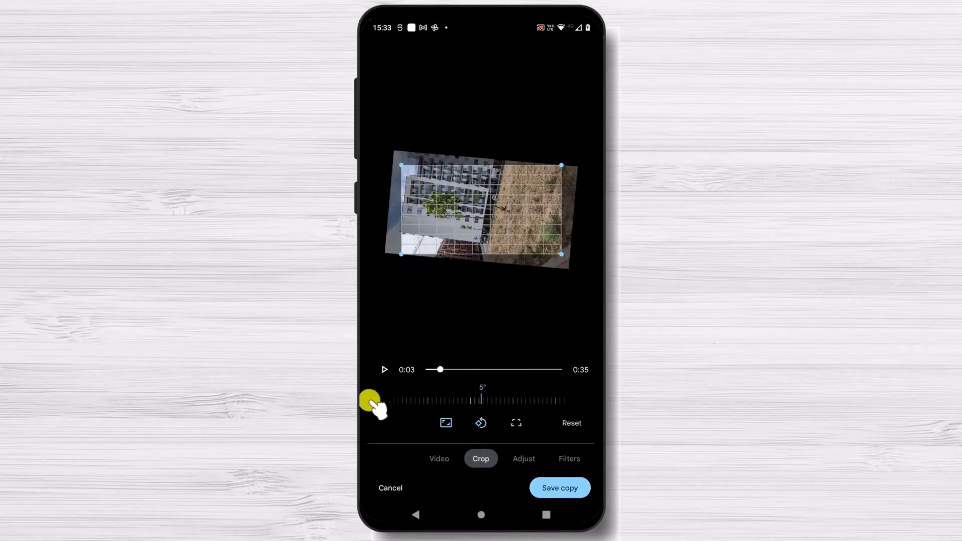
{"action": "left_click_drag", "start_coordinate": [375, 401], "coordinate": [484, 401]}
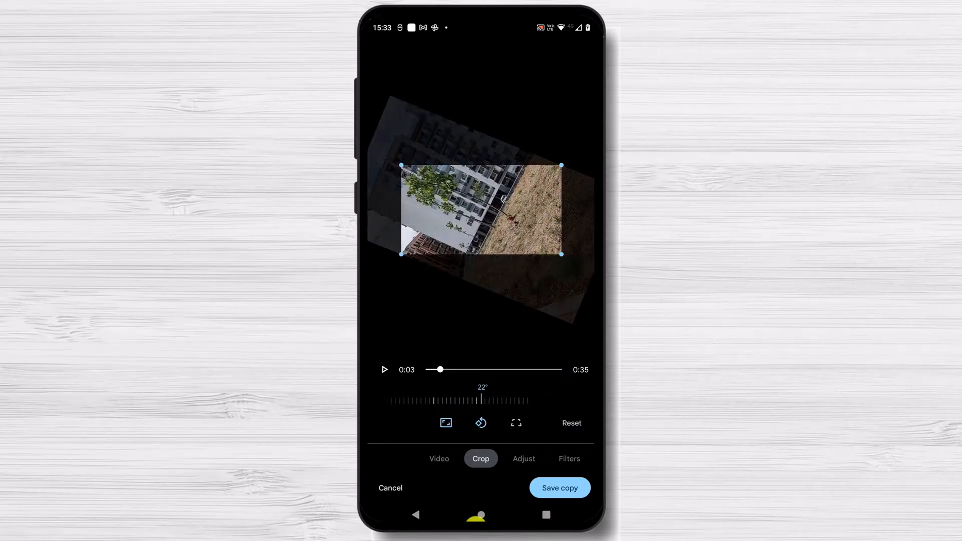
{"action": "left_click", "coordinate": [558, 488]}
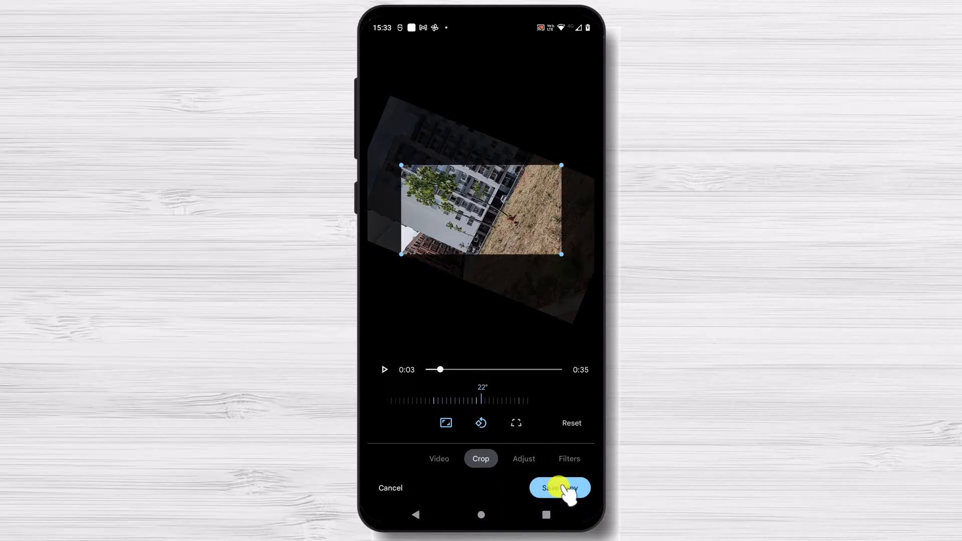
Tap Save copy repeatedly while the saving spinner runs.
{"action": "left_click", "coordinate": [559, 488]}
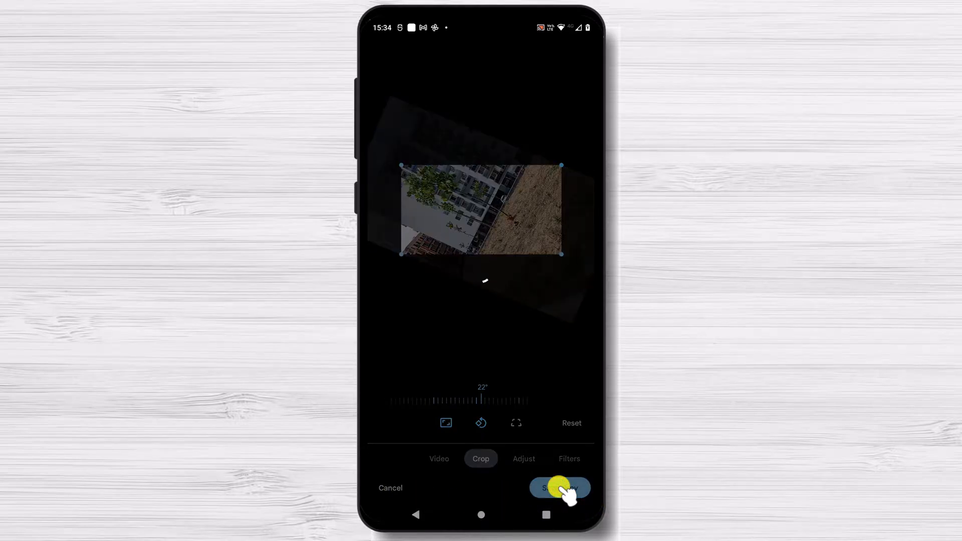
{"action": "left_click", "coordinate": [559, 487]}
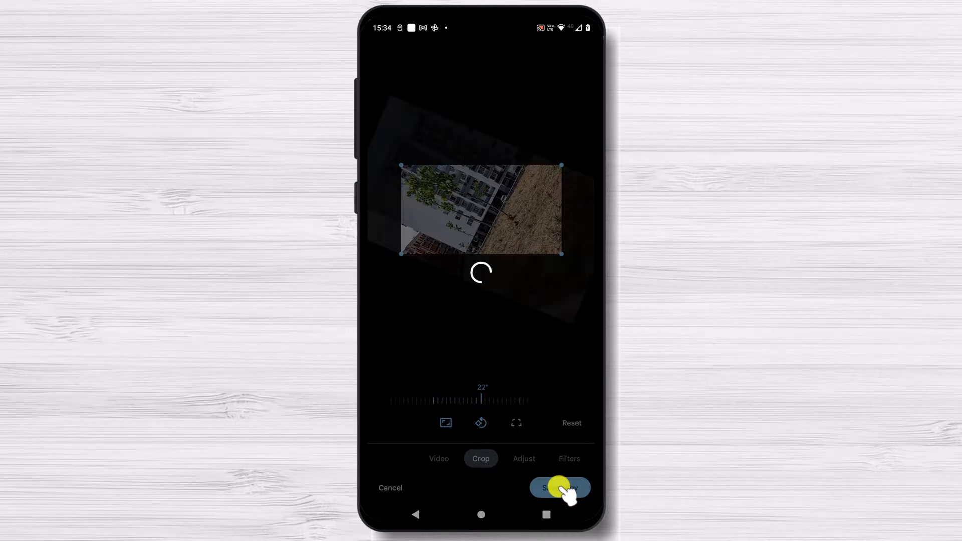
{"action": "left_click", "coordinate": [559, 487]}
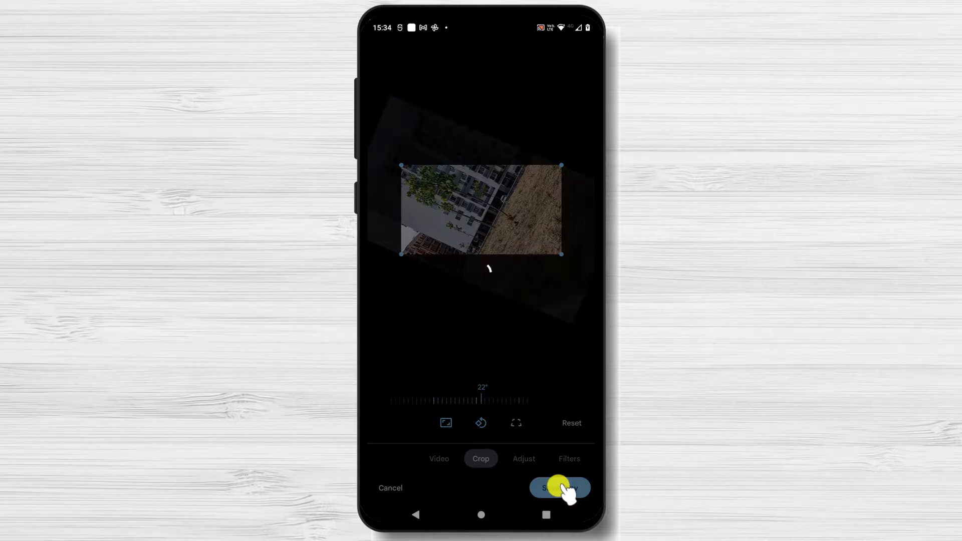
{"action": "left_click", "coordinate": [559, 488]}
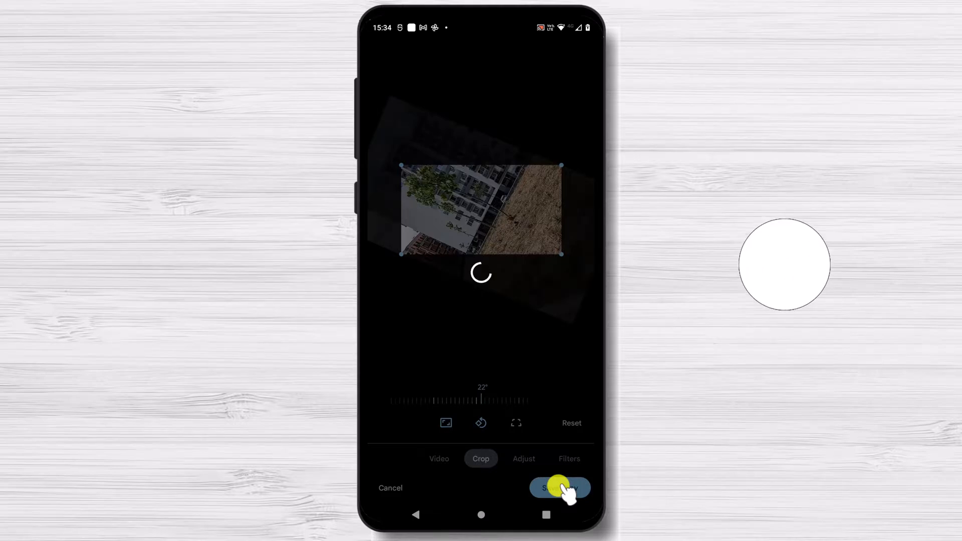